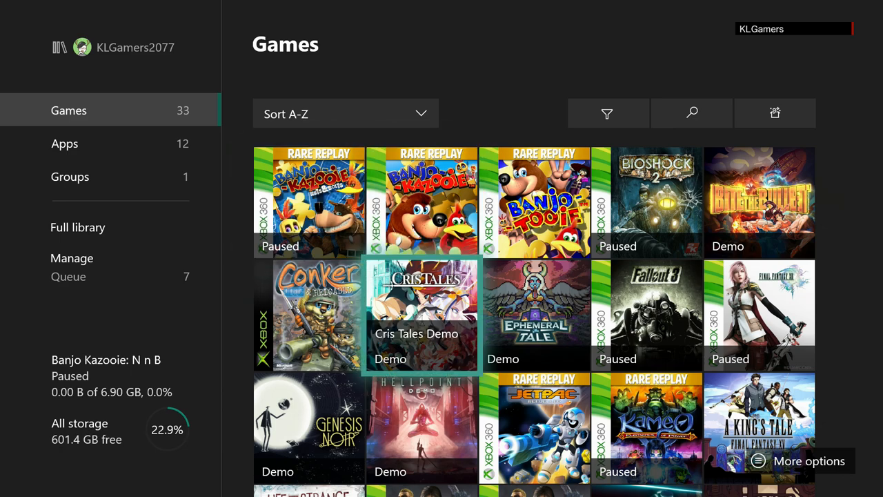
Step: Browse down the Games library until The Vale demo tile is in view
scroll("down", 3)
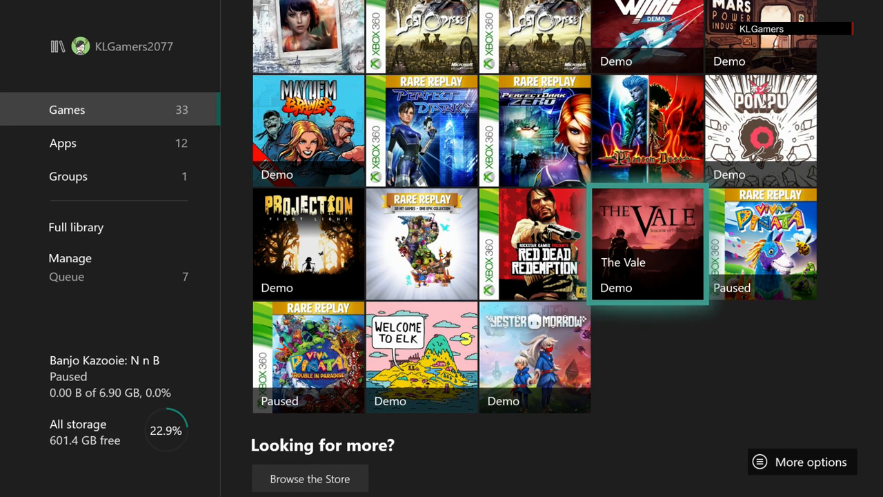
Step: Launch The Vale demo from its library tile and reach the title screen
left_click(646, 244)
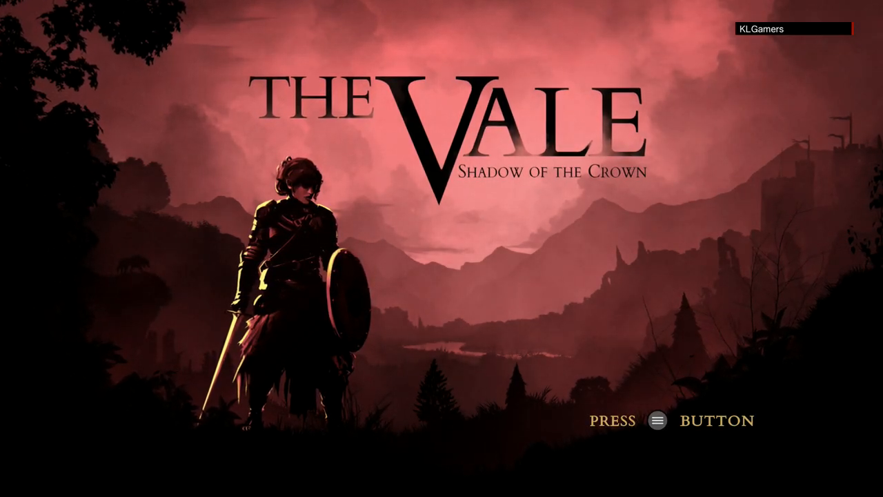
key("Enter")
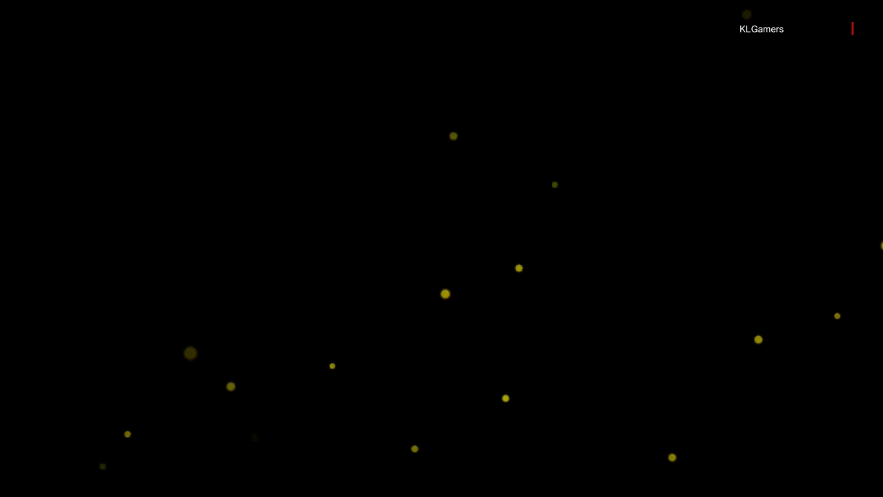
key("Escape")
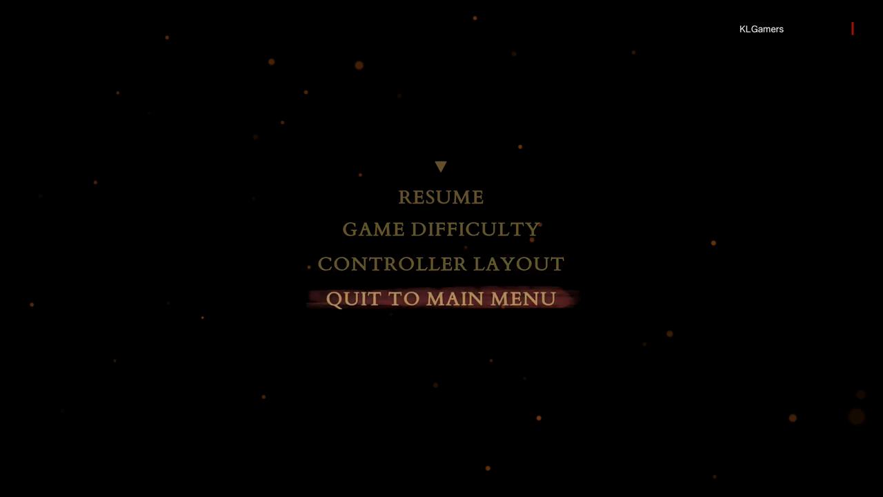
Step: Quit the paused demo to the main menu, then quit The Vale from the Xbox home screen
left_click(440, 298)
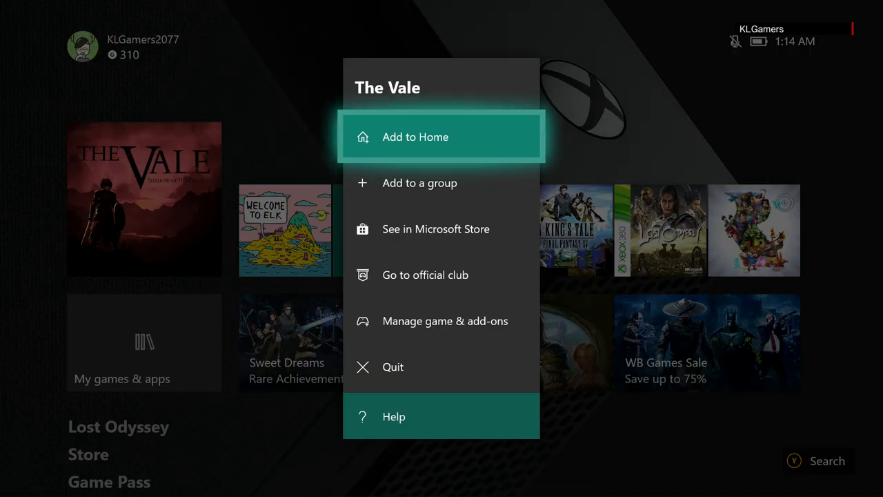
left_click(415, 137)
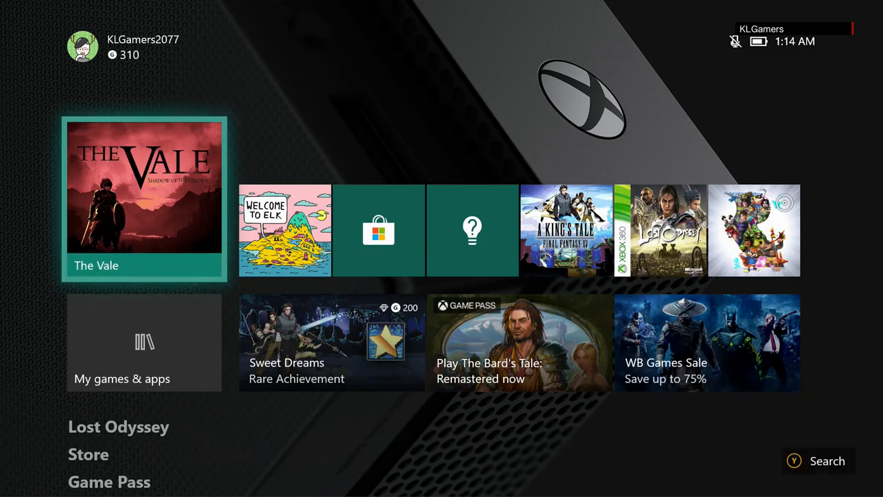